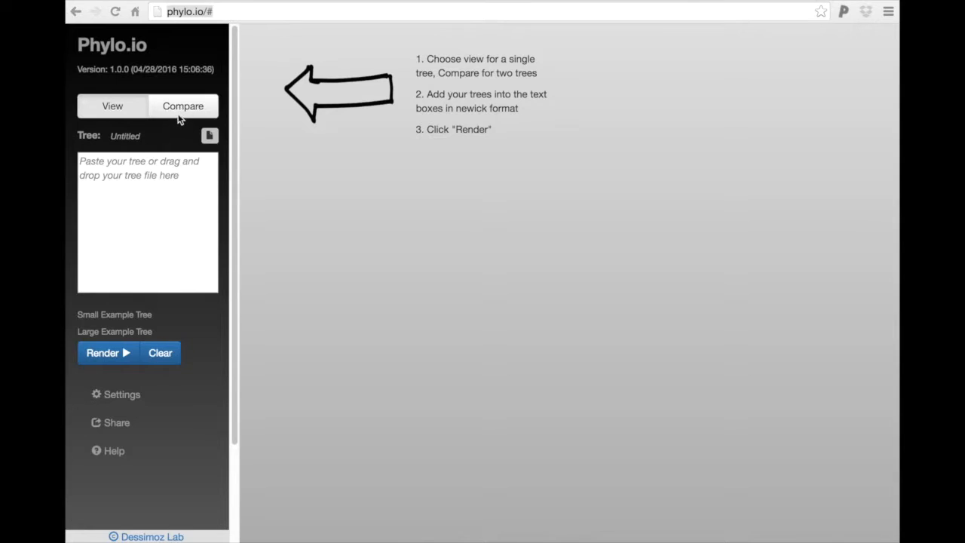
Switch Phylo.io to Compare mode for a two-tree comparison.
left_click(184, 106)
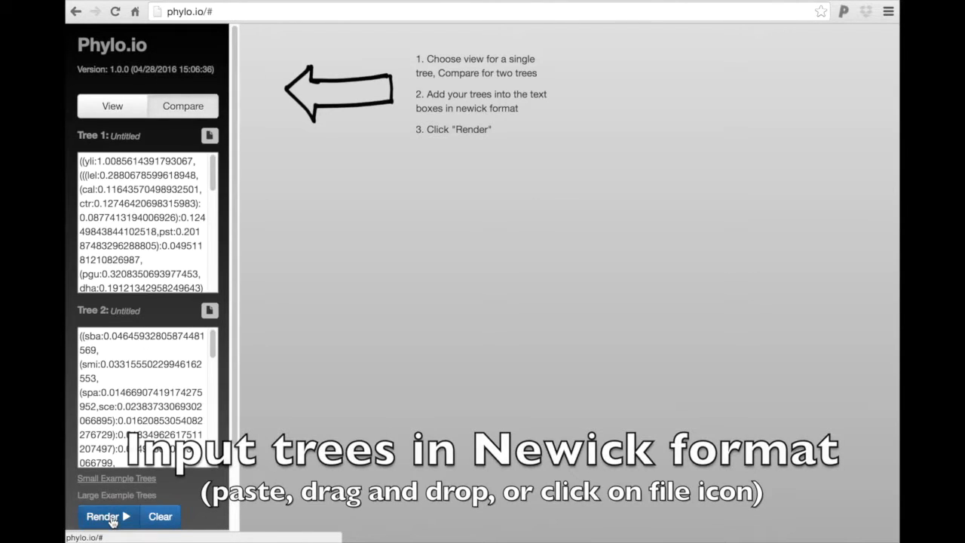
Render both Newick trees side by side, colored by similarity to the most common node.
left_click(102, 516)
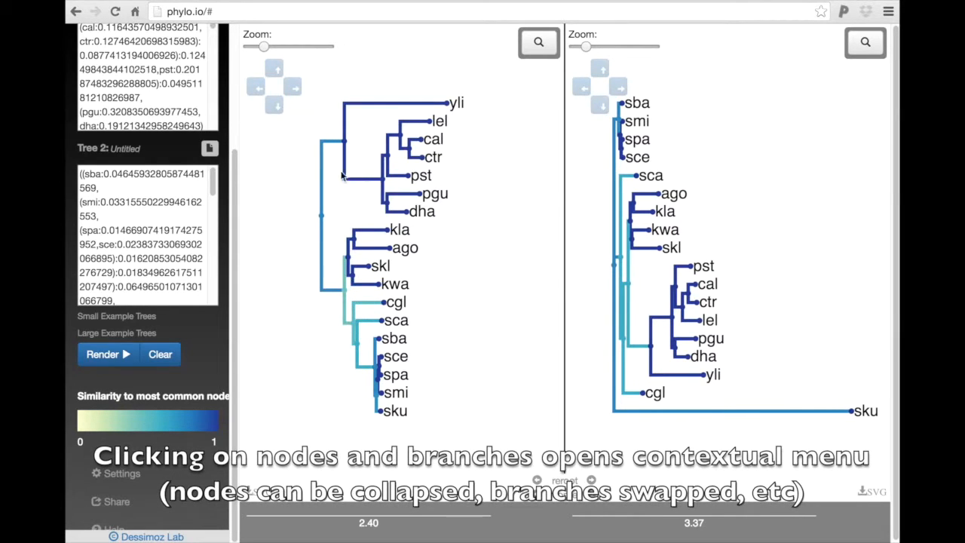
Highlight the yli–dha clade, then reroot and reorder the right tree to match the left.
left_click(340, 139)
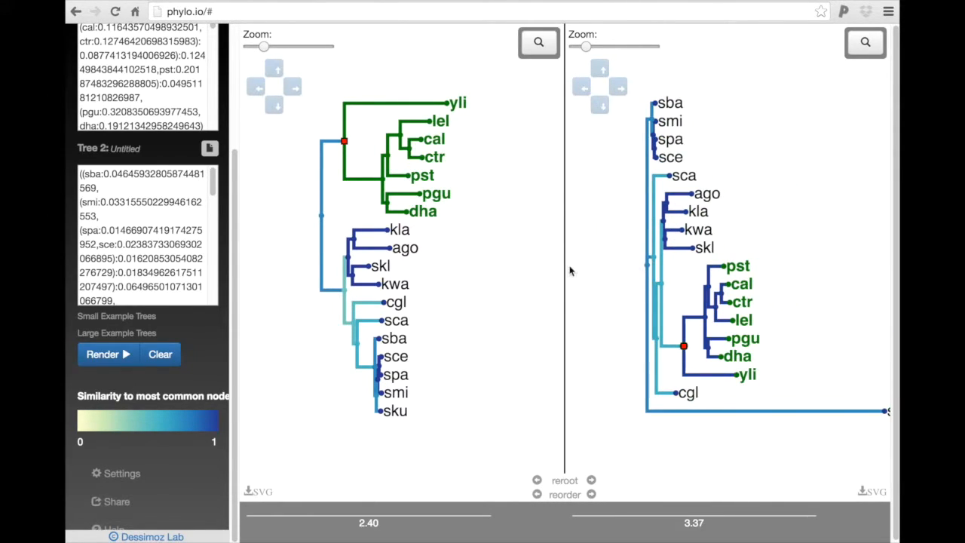
mouse_move(356, 338)
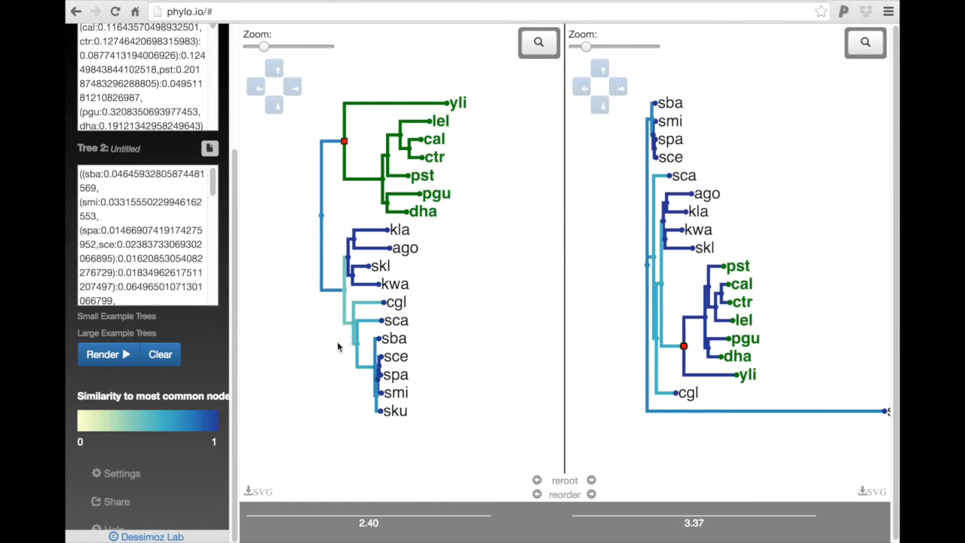
mouse_move(338, 362)
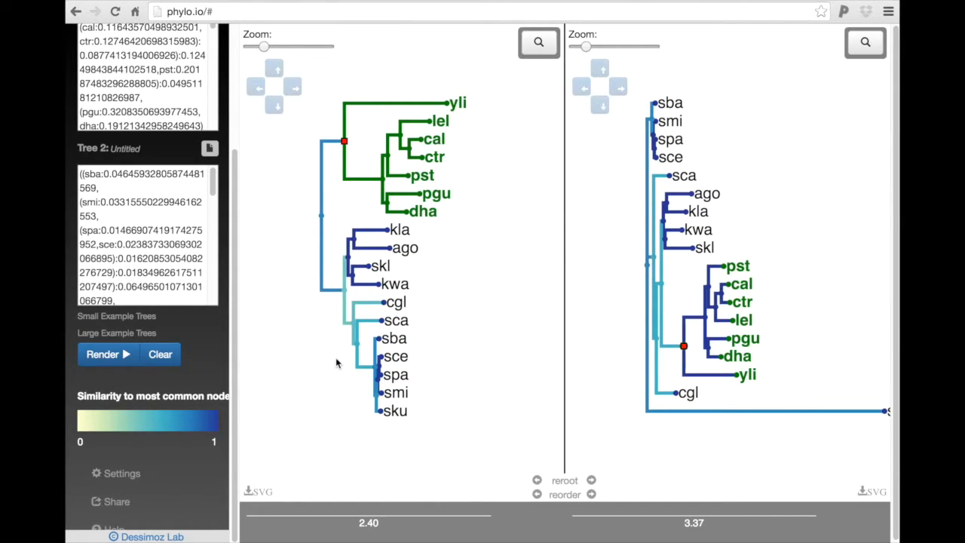
mouse_move(511, 404)
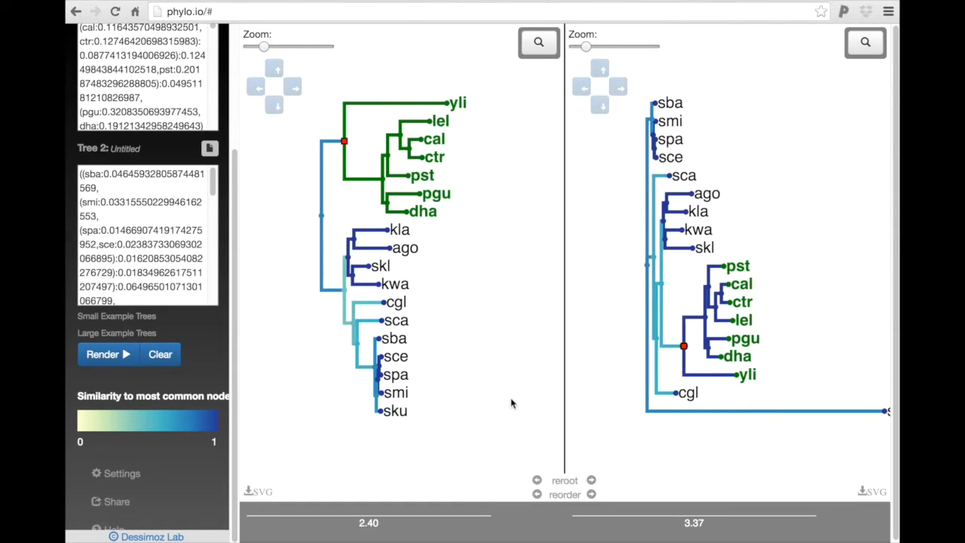
mouse_move(596, 450)
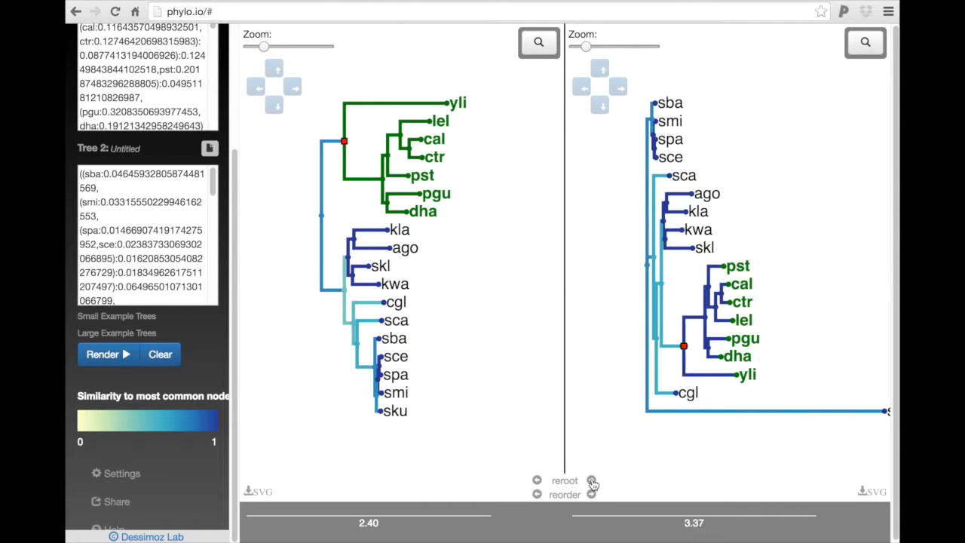
left_click(564, 480)
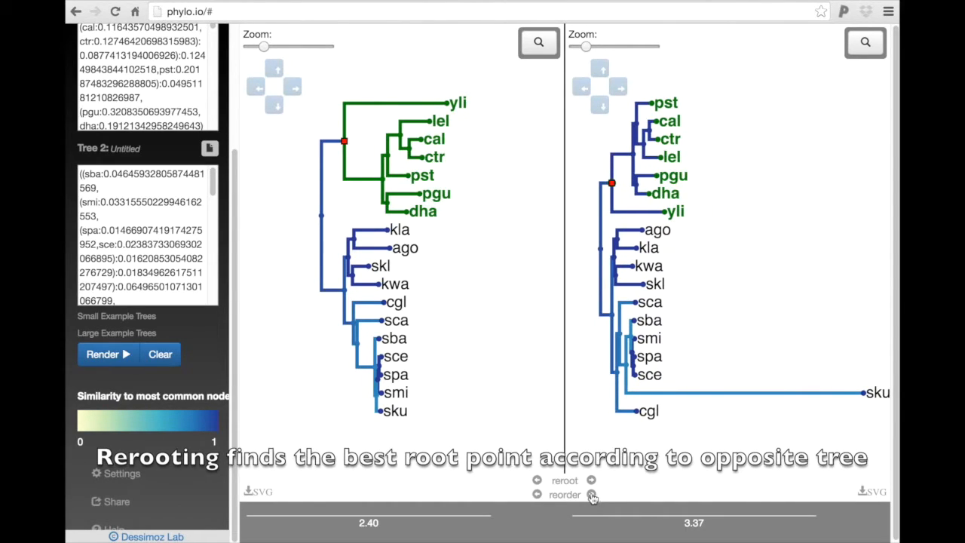
left_click(564, 495)
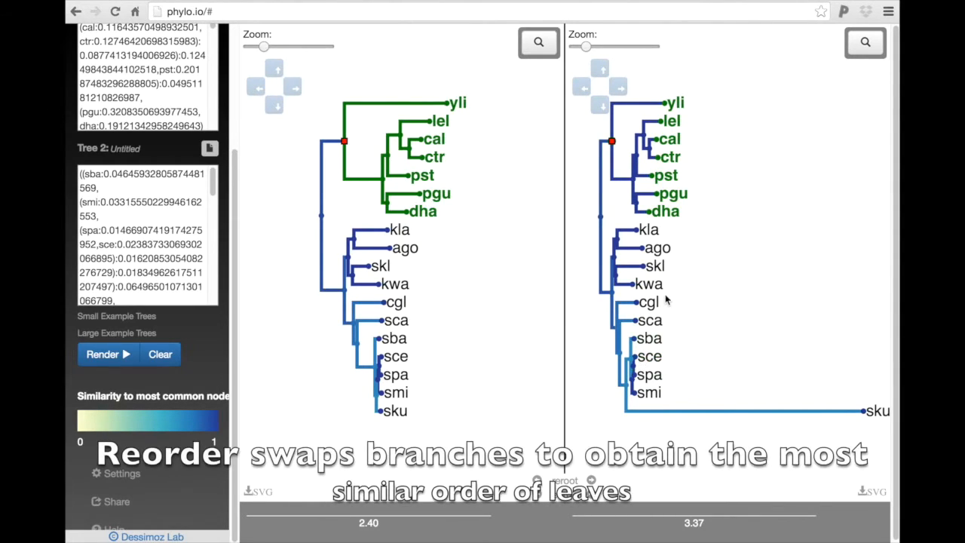
mouse_move(662, 224)
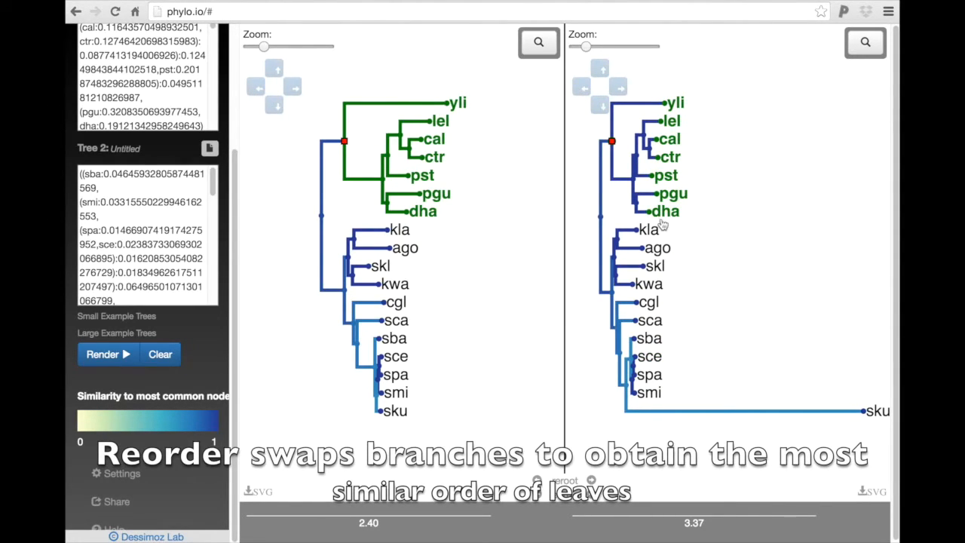
Remove the clade highlighting from both trees via the node's context menu.
right_click(344, 142)
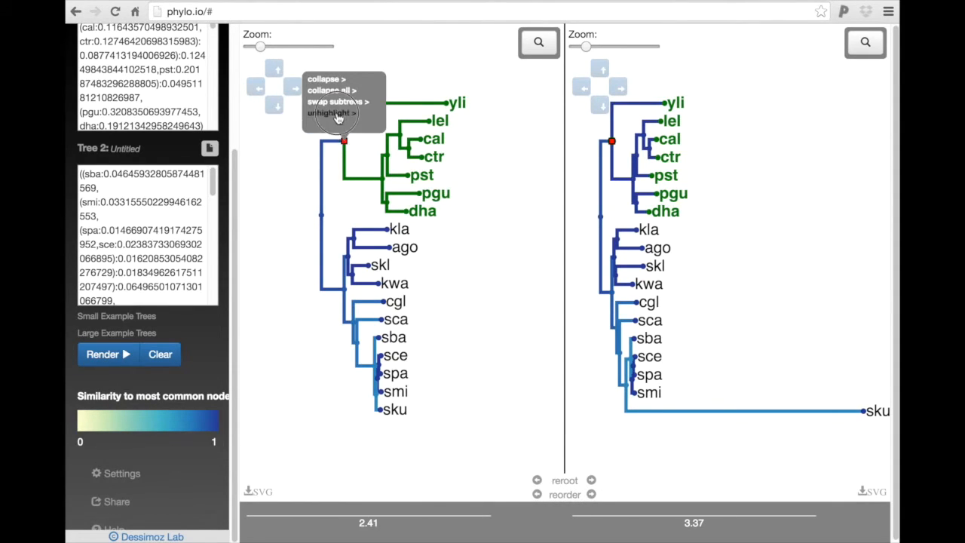
left_click(334, 112)
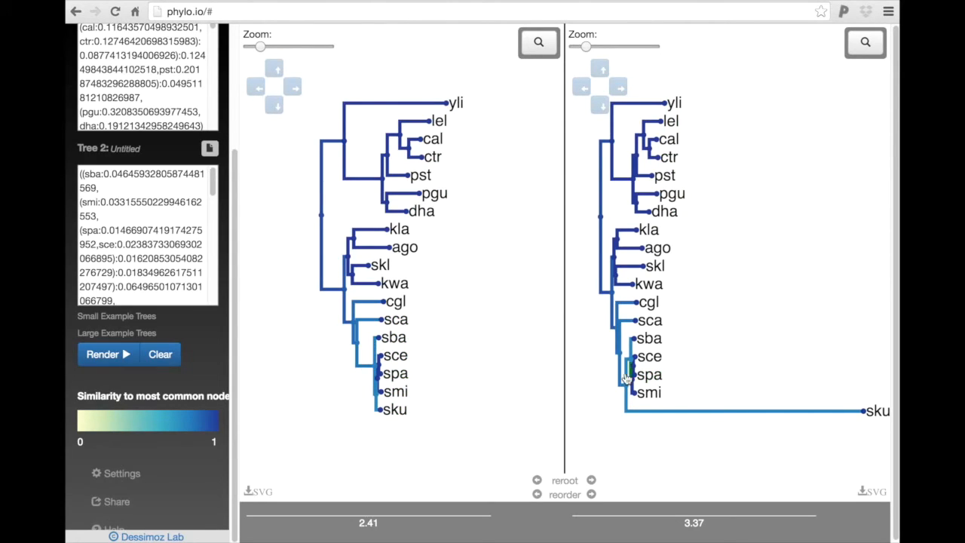
mouse_move(691, 392)
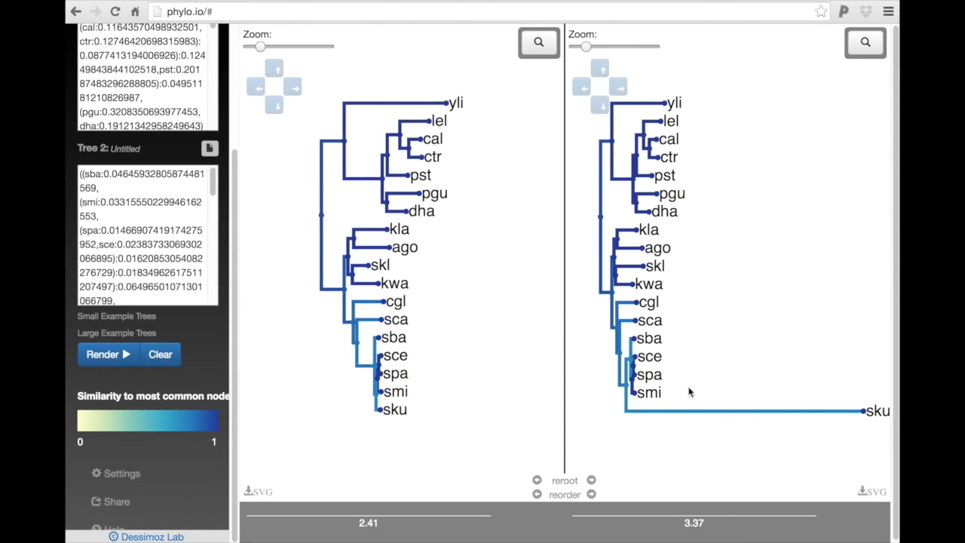
mouse_move(519, 434)
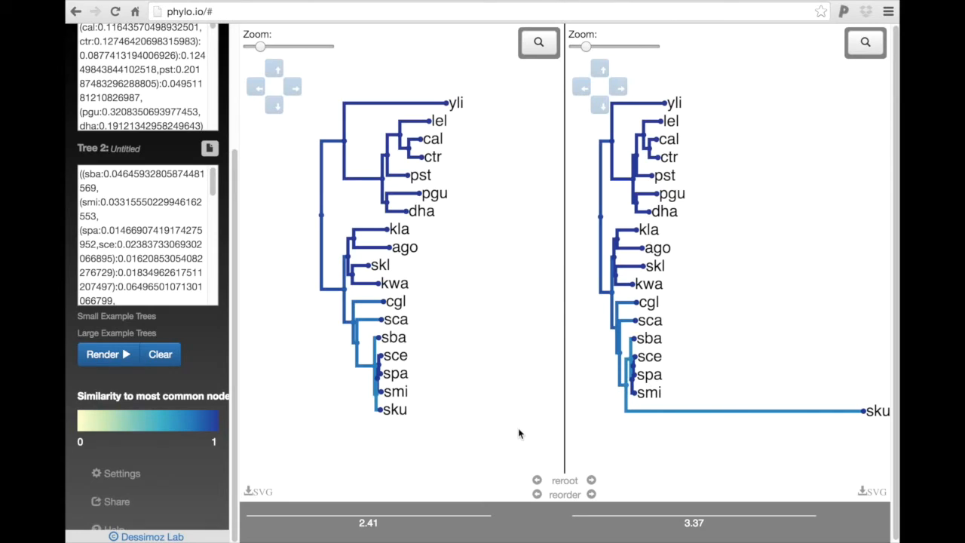
mouse_move(202, 312)
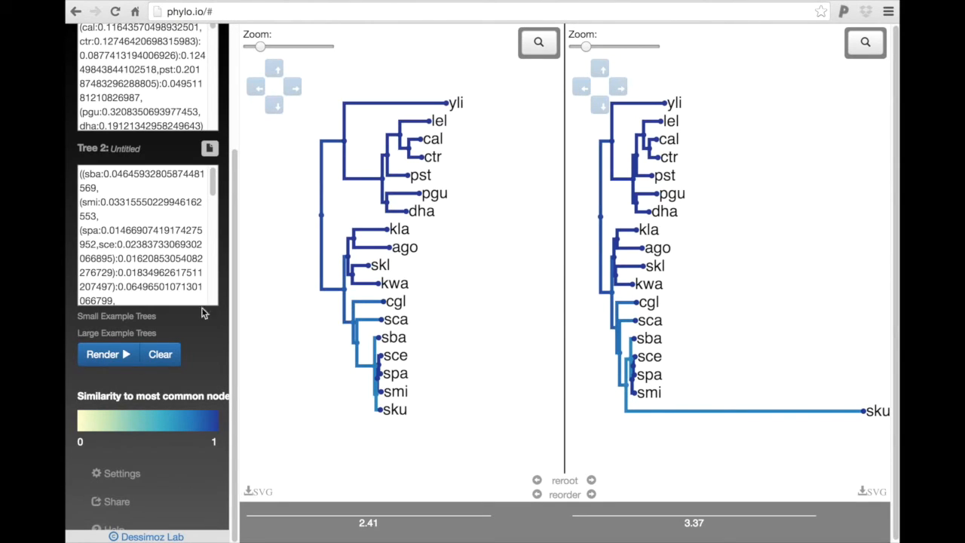